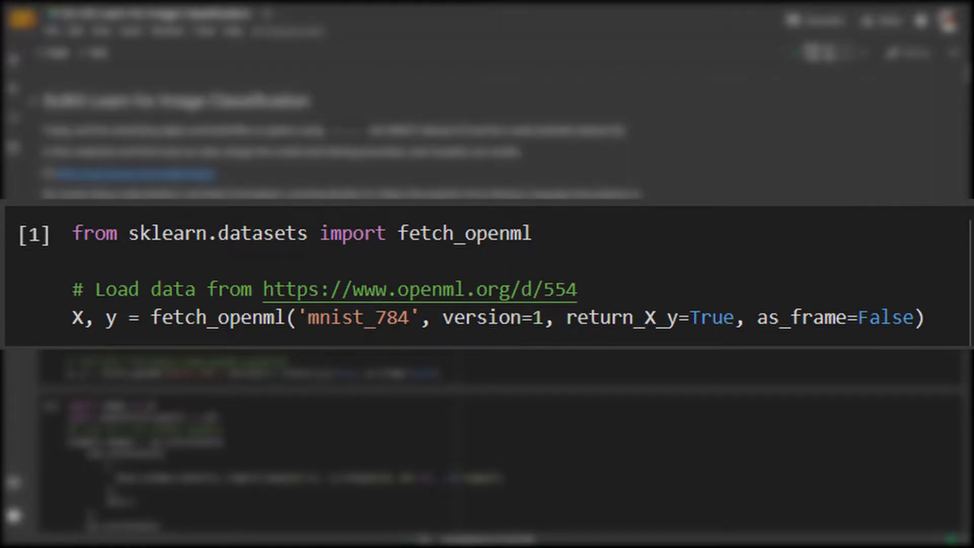
scroll("down", 3)
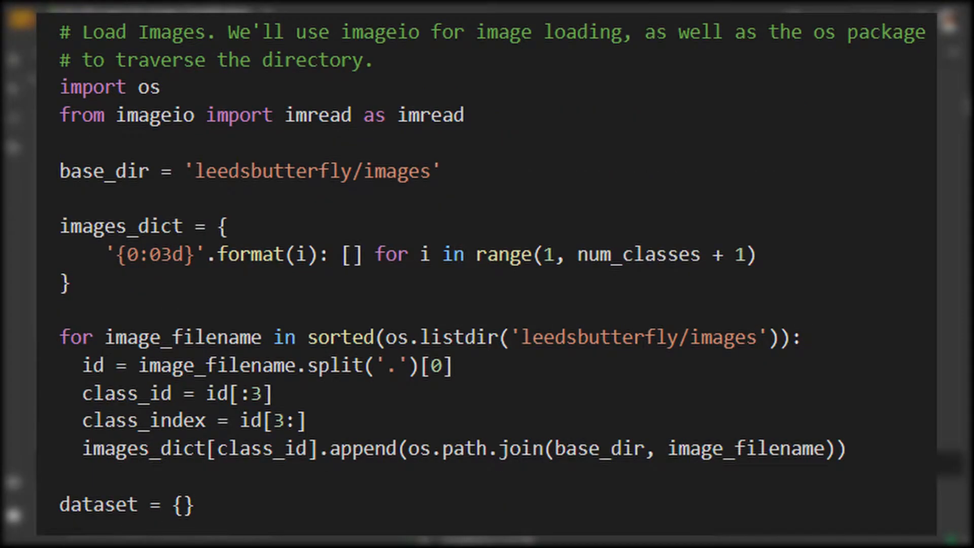
scroll("down", 3)
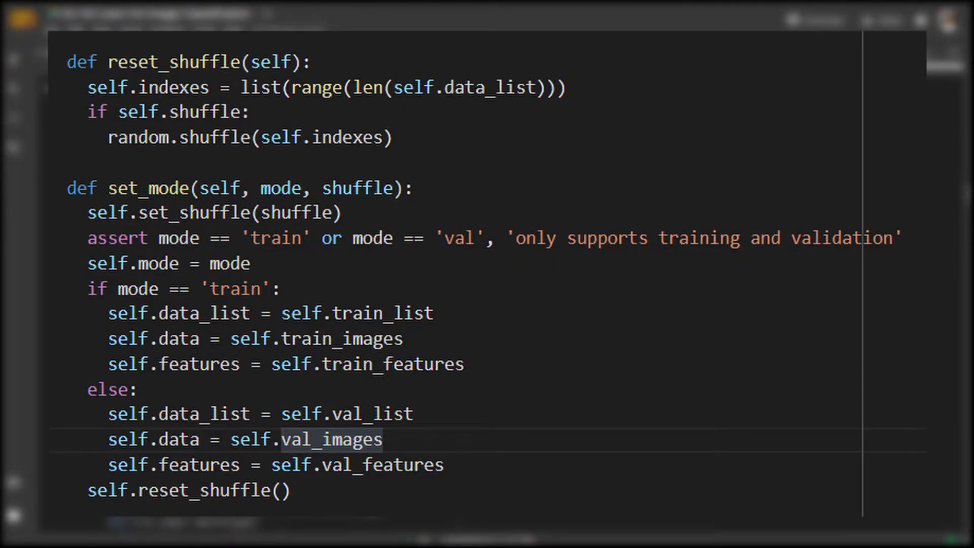
scroll("down", 3)
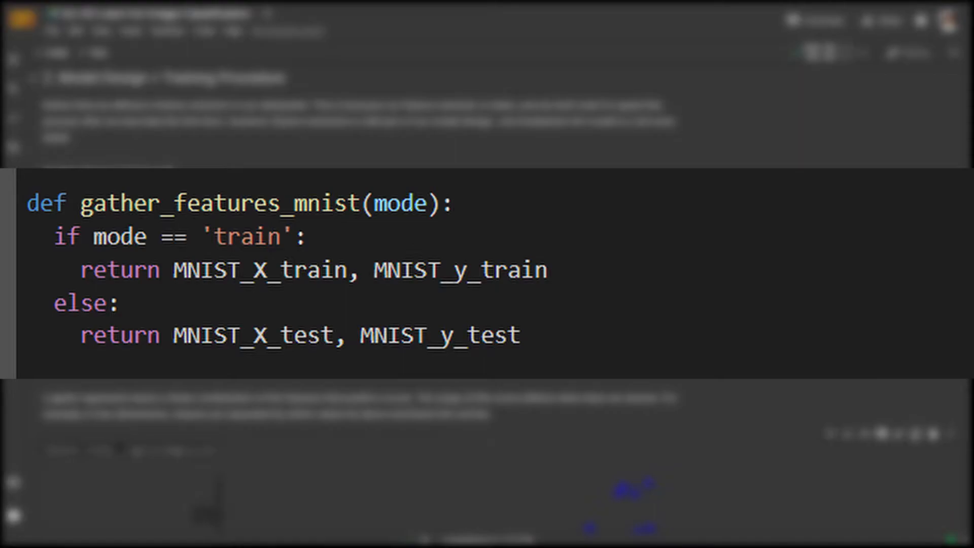
scroll("down", 3)
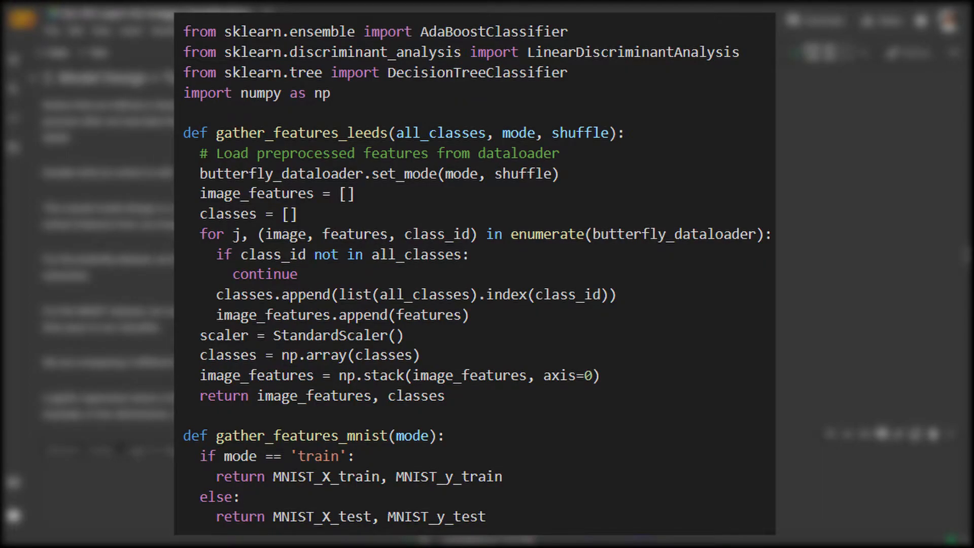
scroll("down", 3)
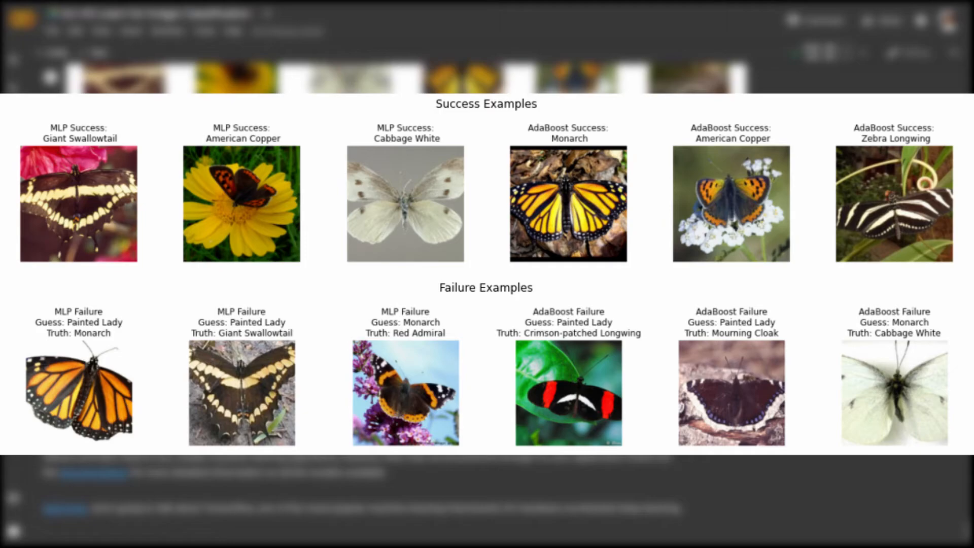
scroll("down", 3)
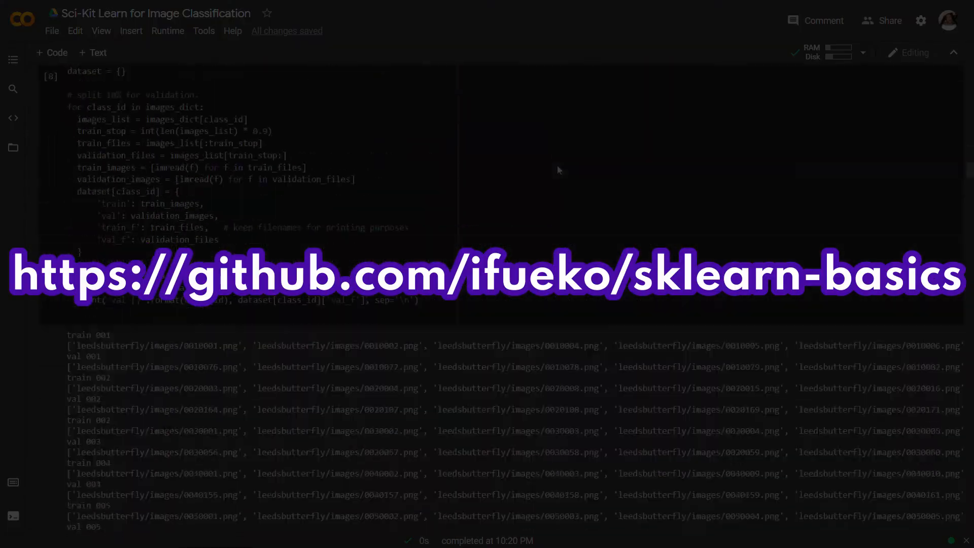
scroll("down", 3)
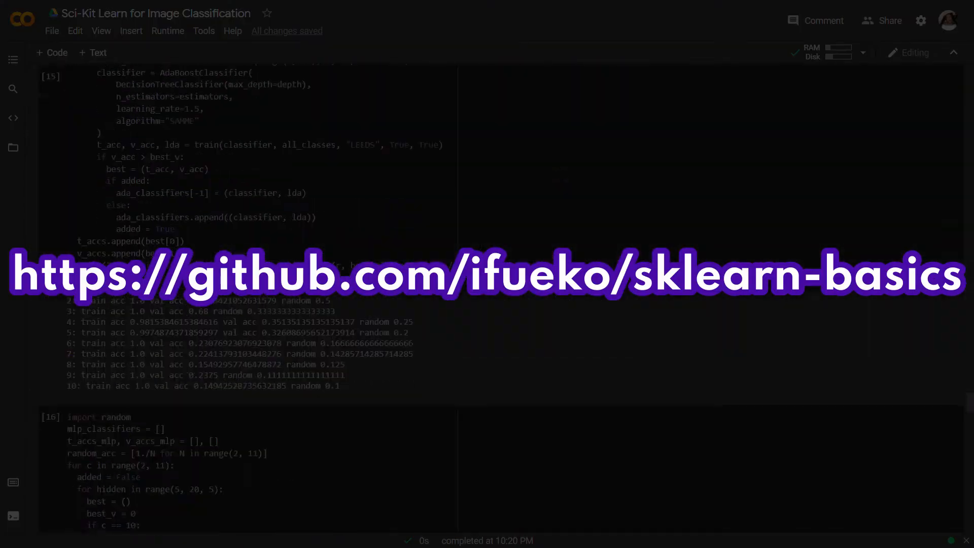